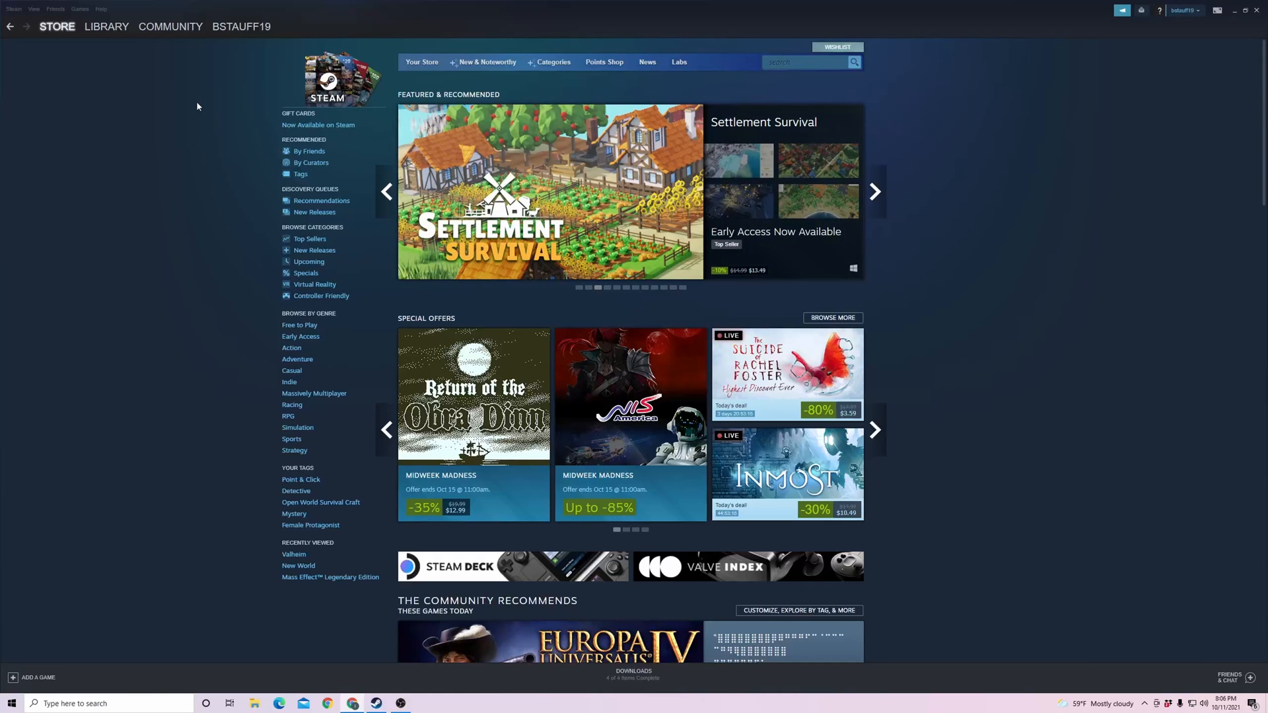
Step: Confirm email Steam Guard codes on the Manage Steam Guard page, then return to Family settings
left_click(873, 191)
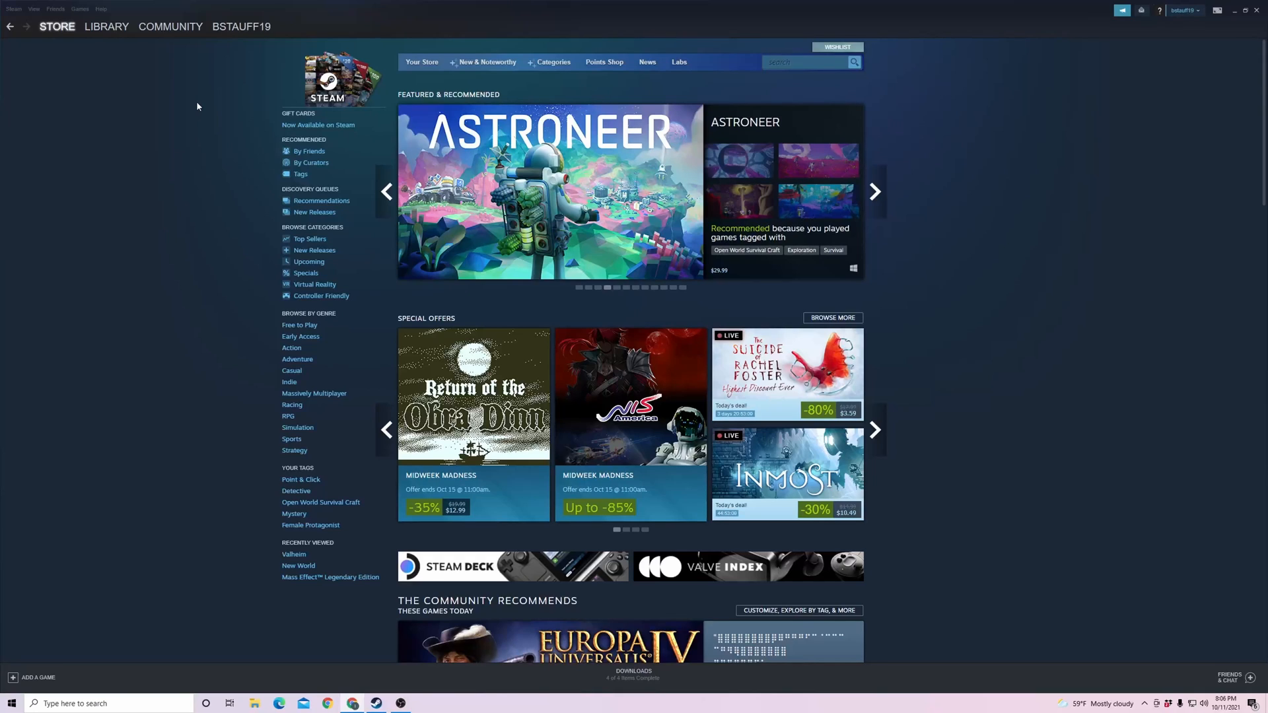
left_click(875, 191)
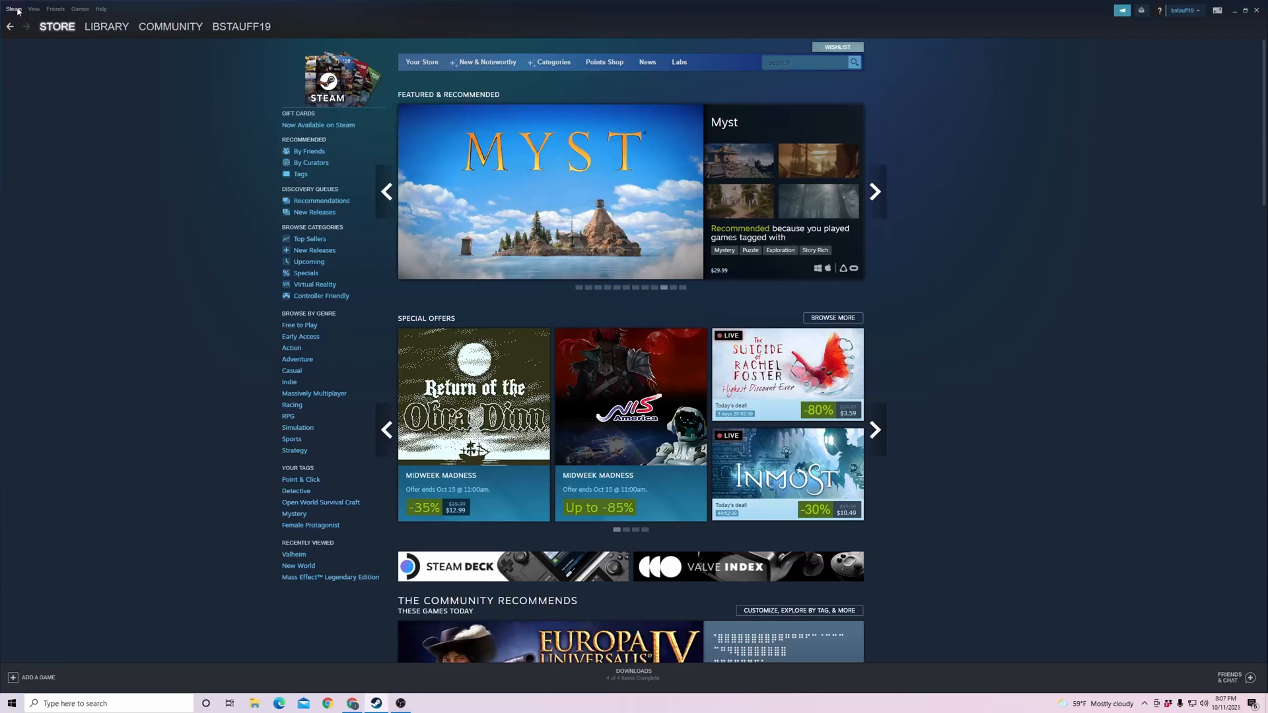
left_click(14, 8)
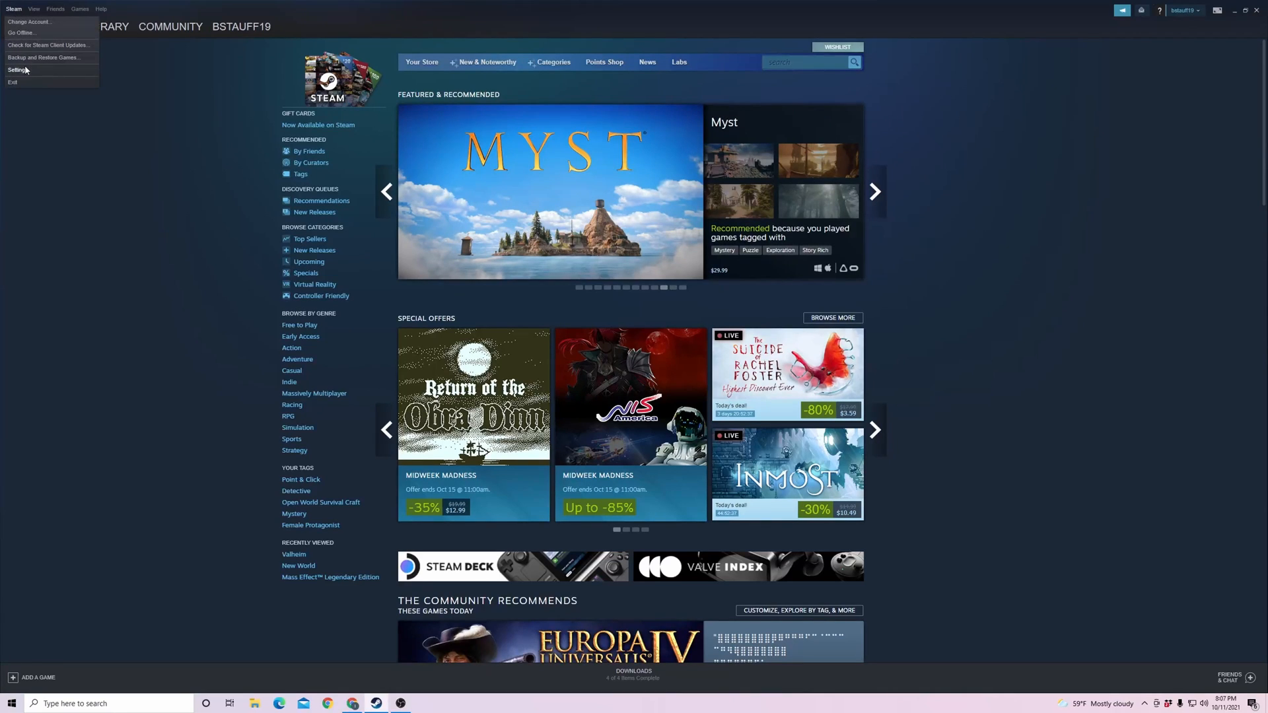
left_click(18, 70)
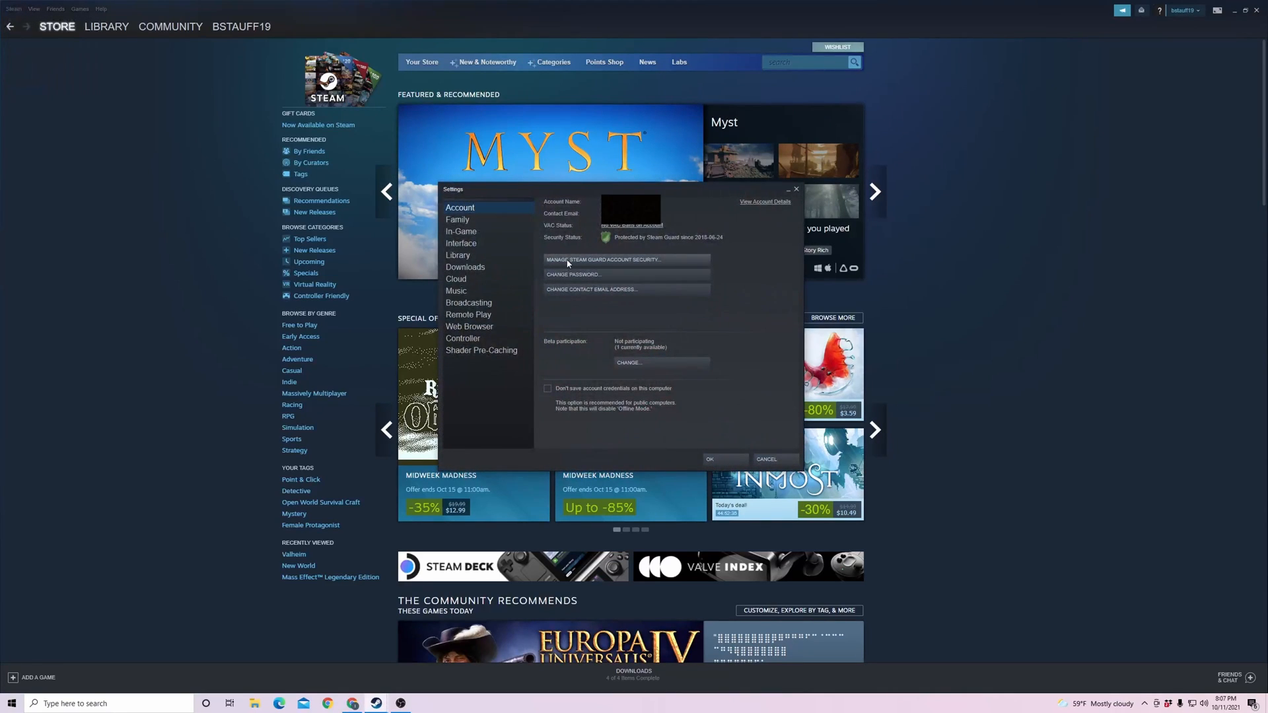
left_click(764, 459)
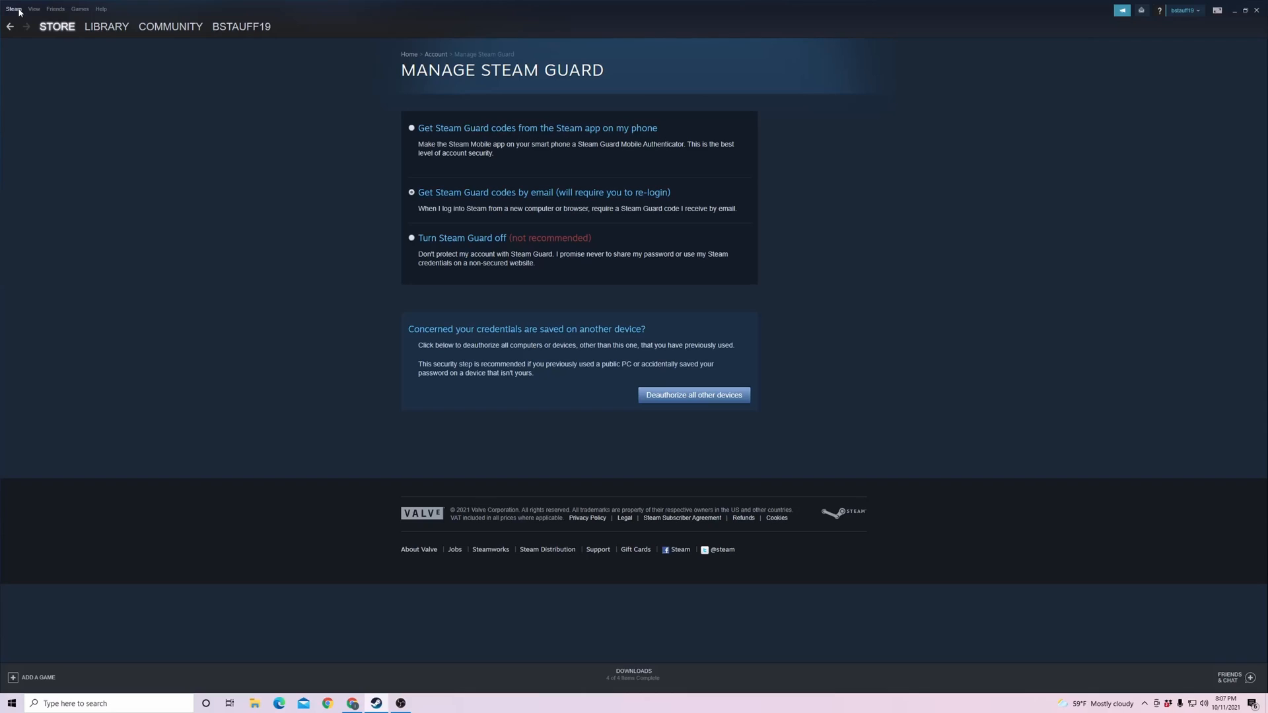
left_click(13, 8)
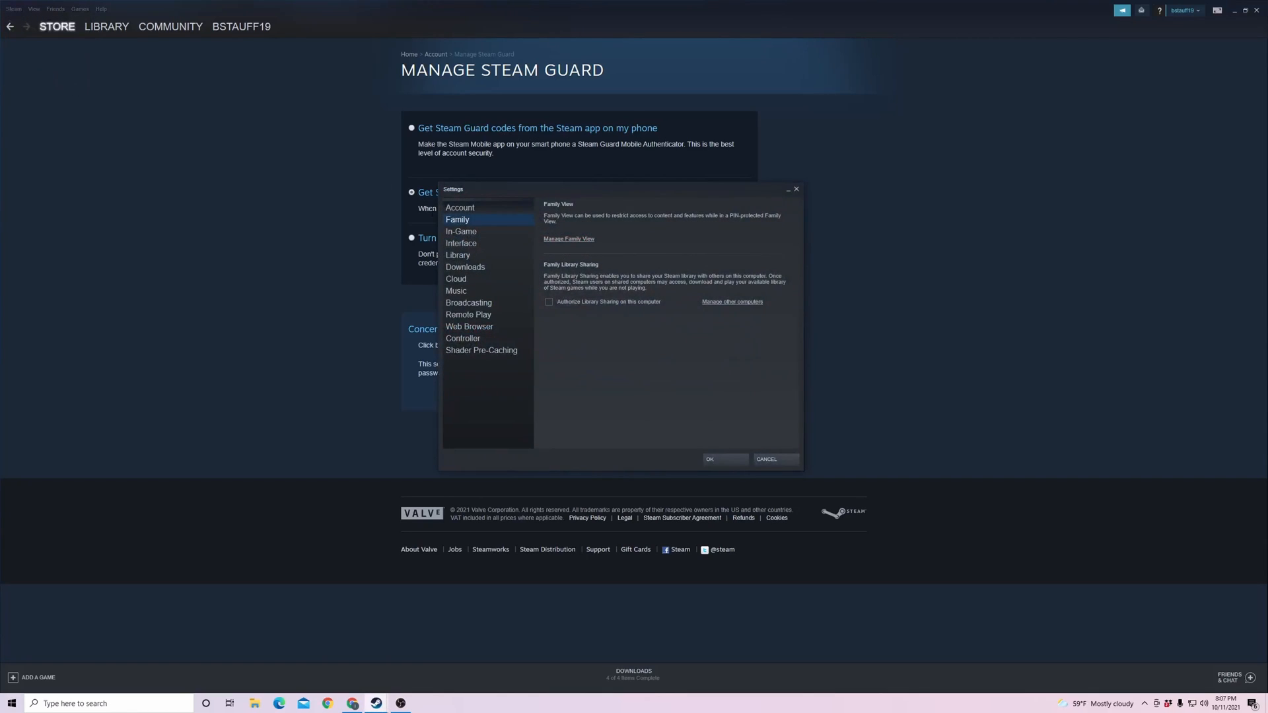
mouse_move(558, 314)
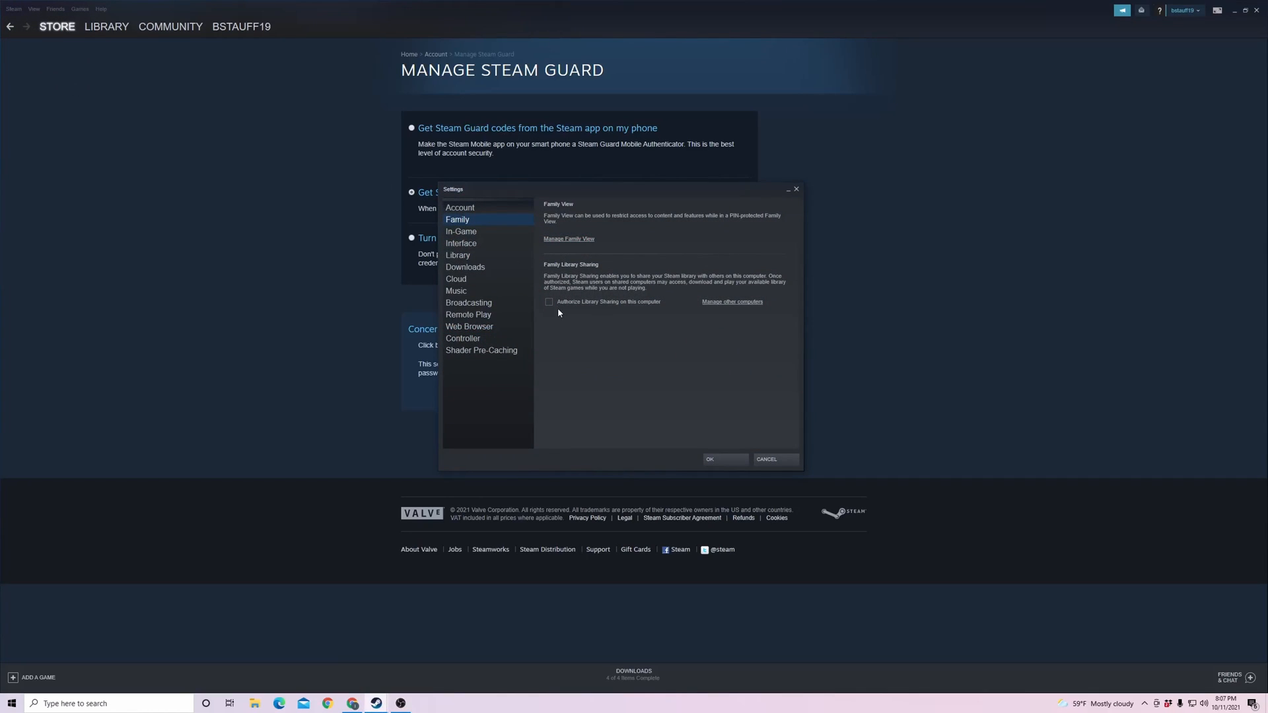
mouse_move(581, 306)
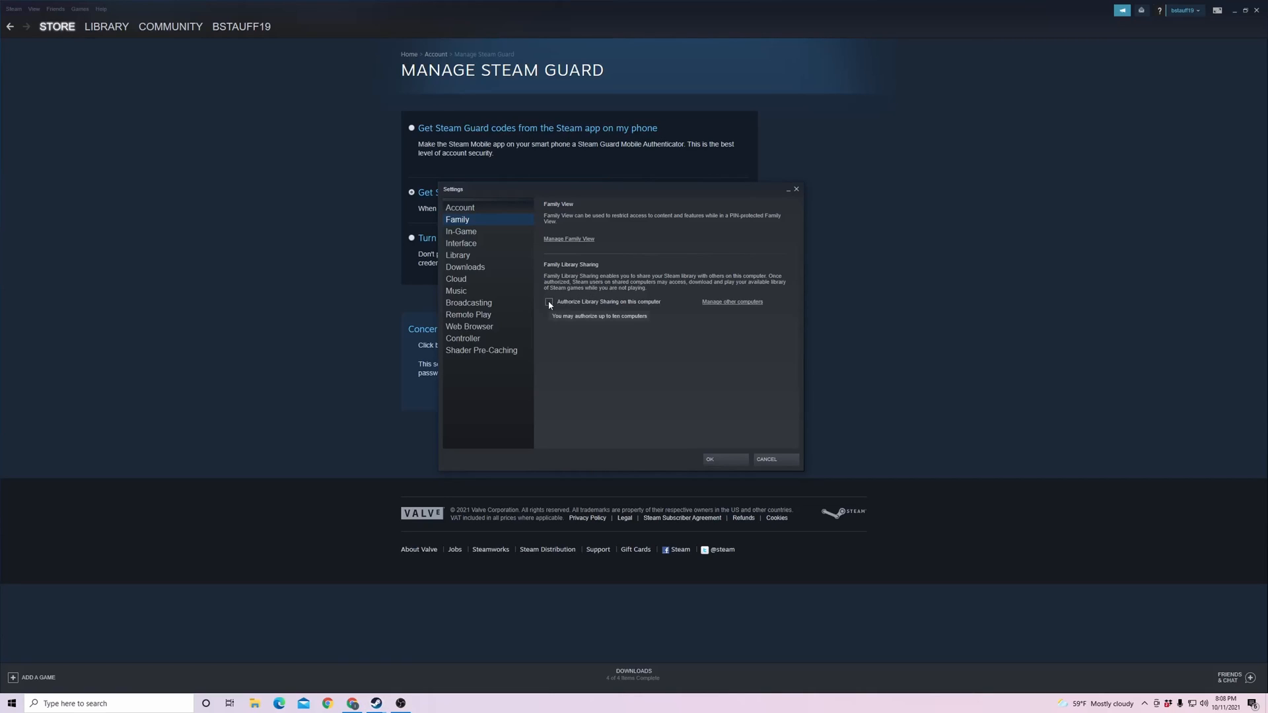
Step: Authorize Library Sharing on this computer in Family settings and confirm
left_click(549, 301)
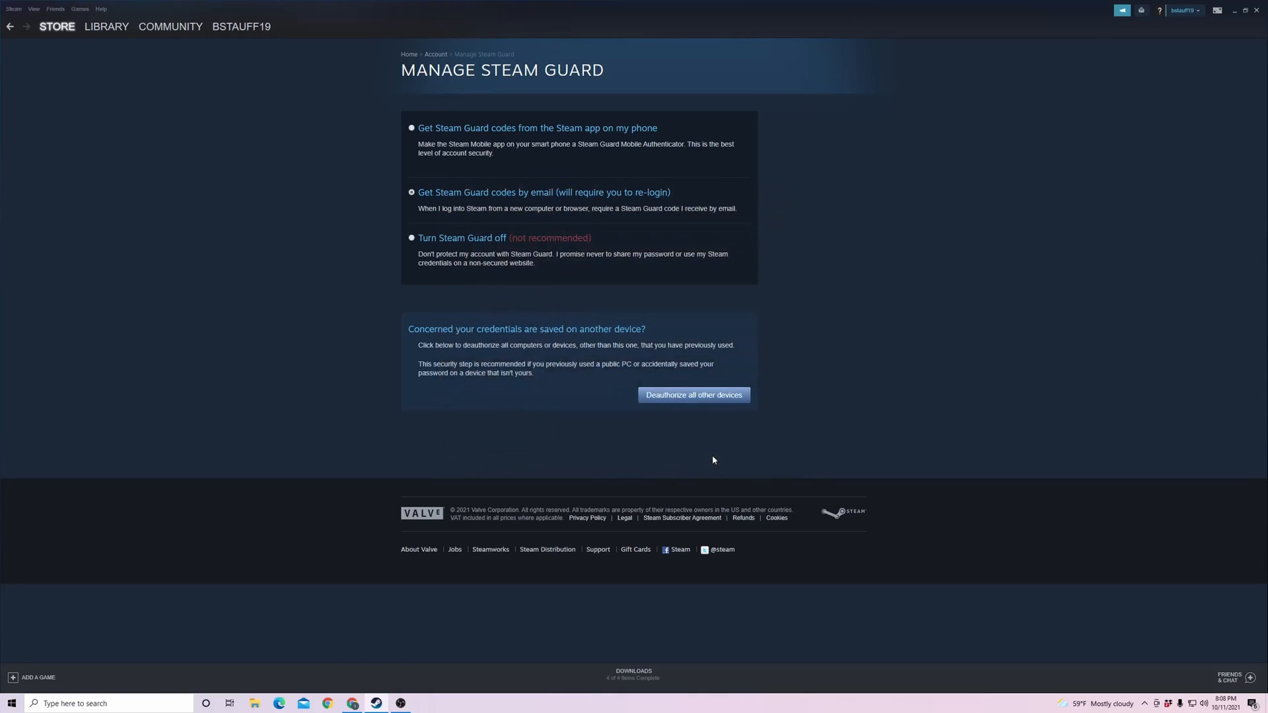
mouse_move(706, 453)
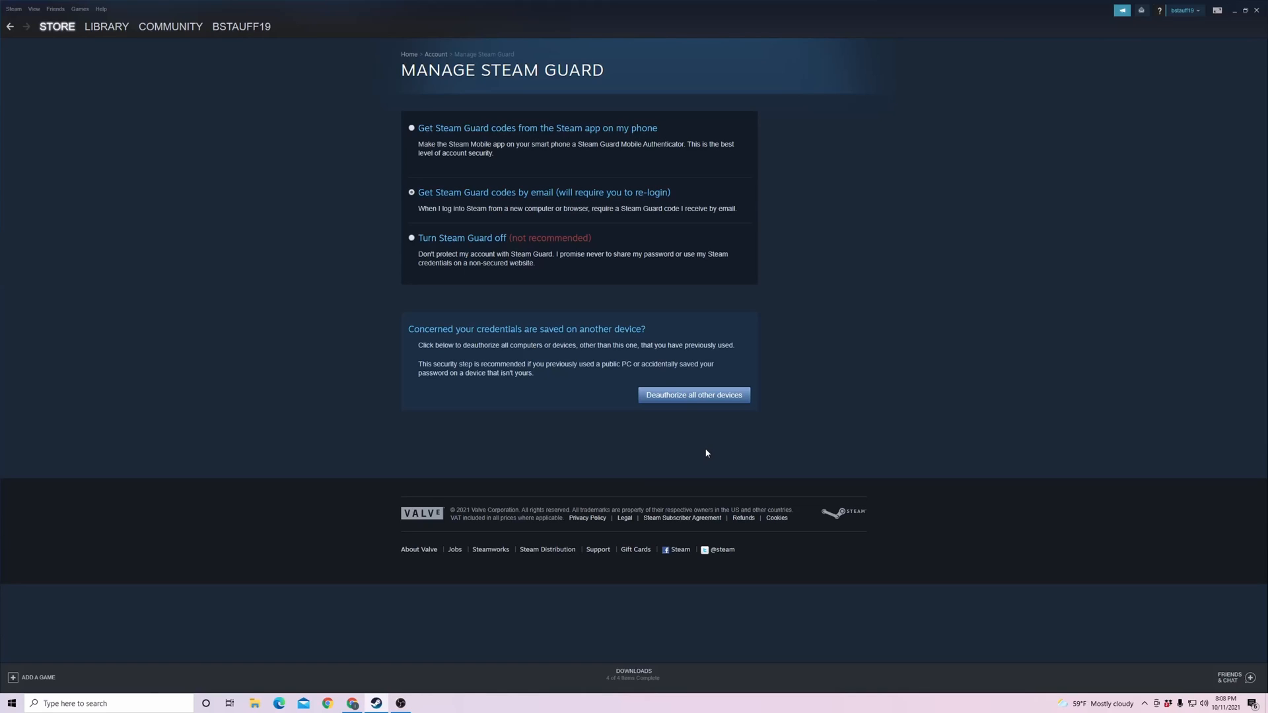
Step: Return from the Steam Guard page to the Store front page
left_click(57, 26)
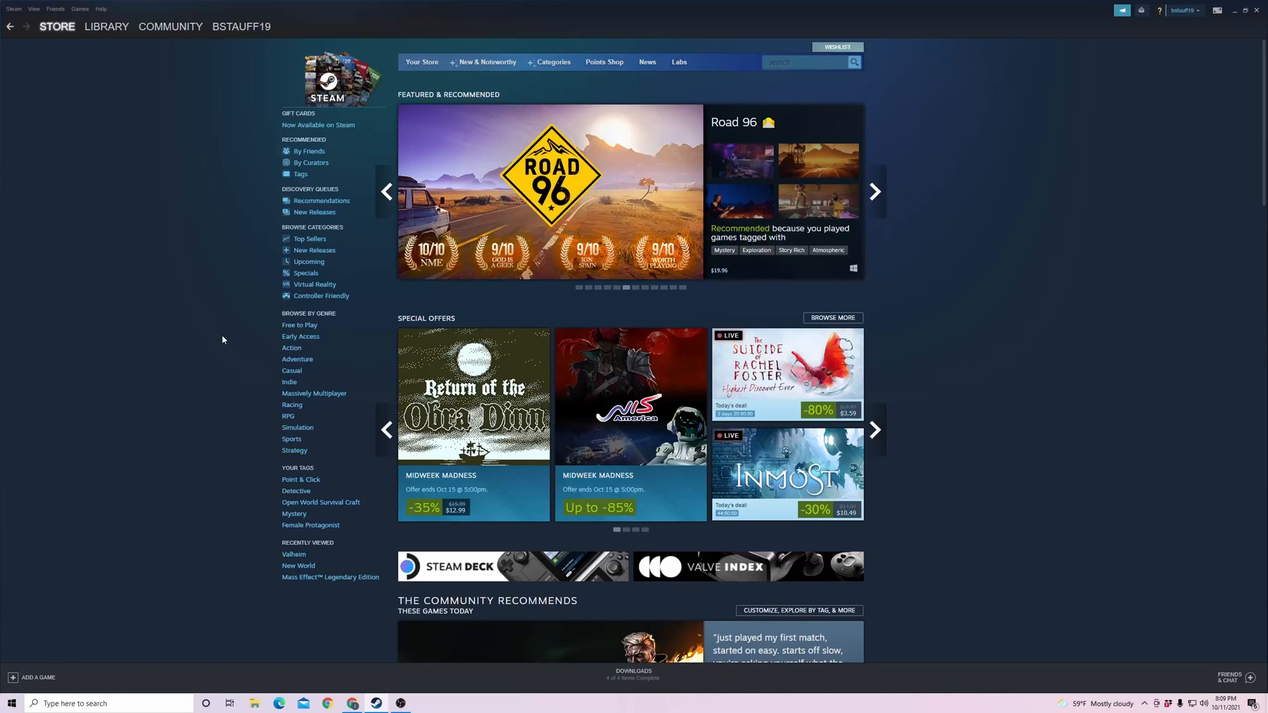
left_click(874, 192)
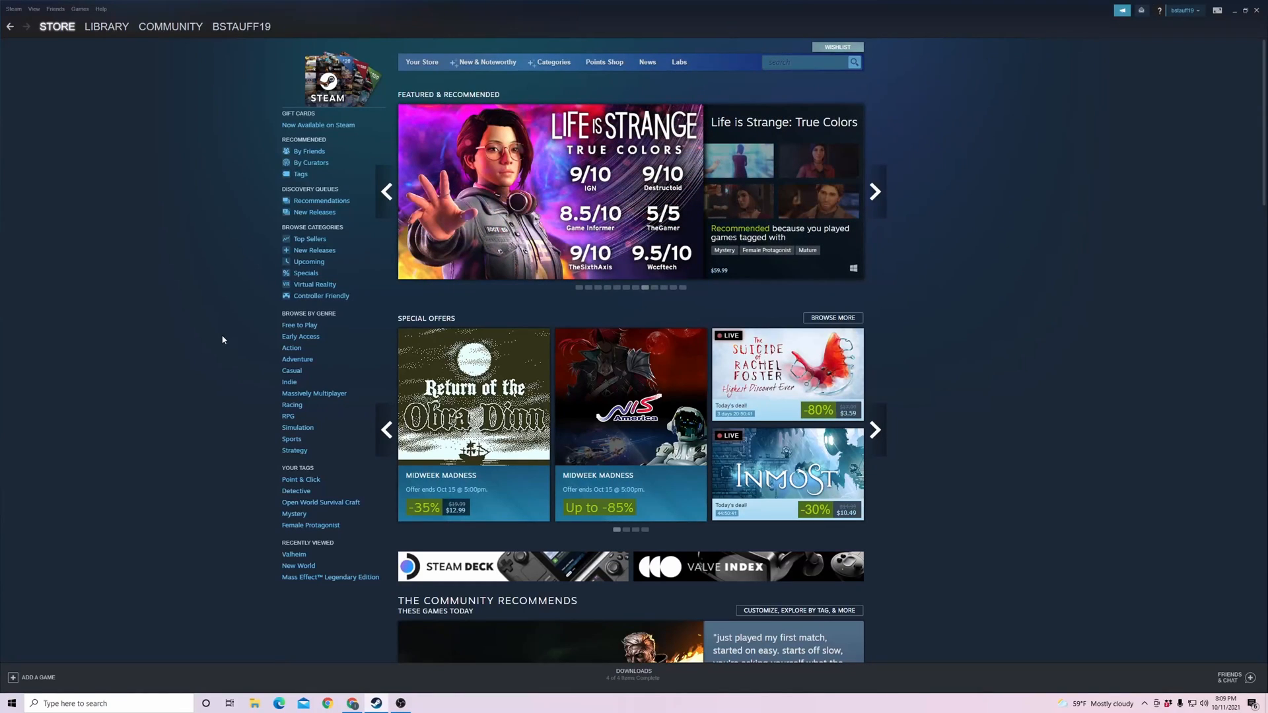
left_click(873, 192)
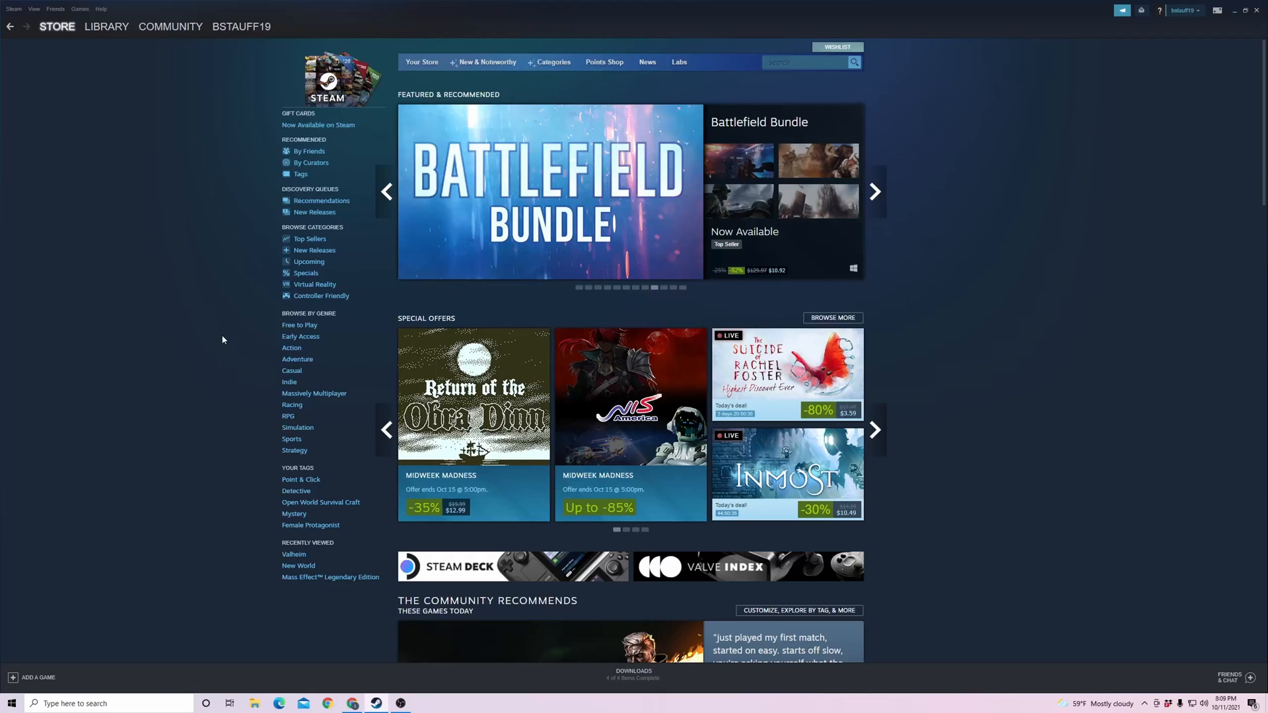
left_click(875, 192)
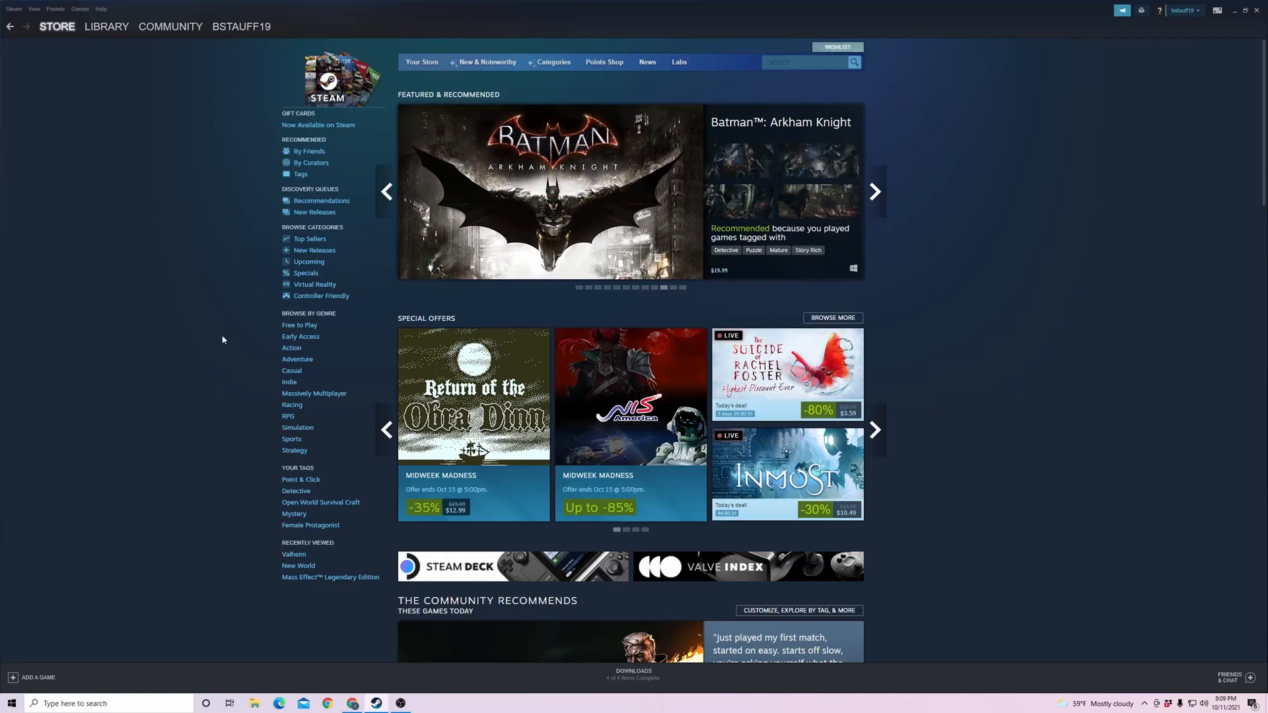
left_click(873, 191)
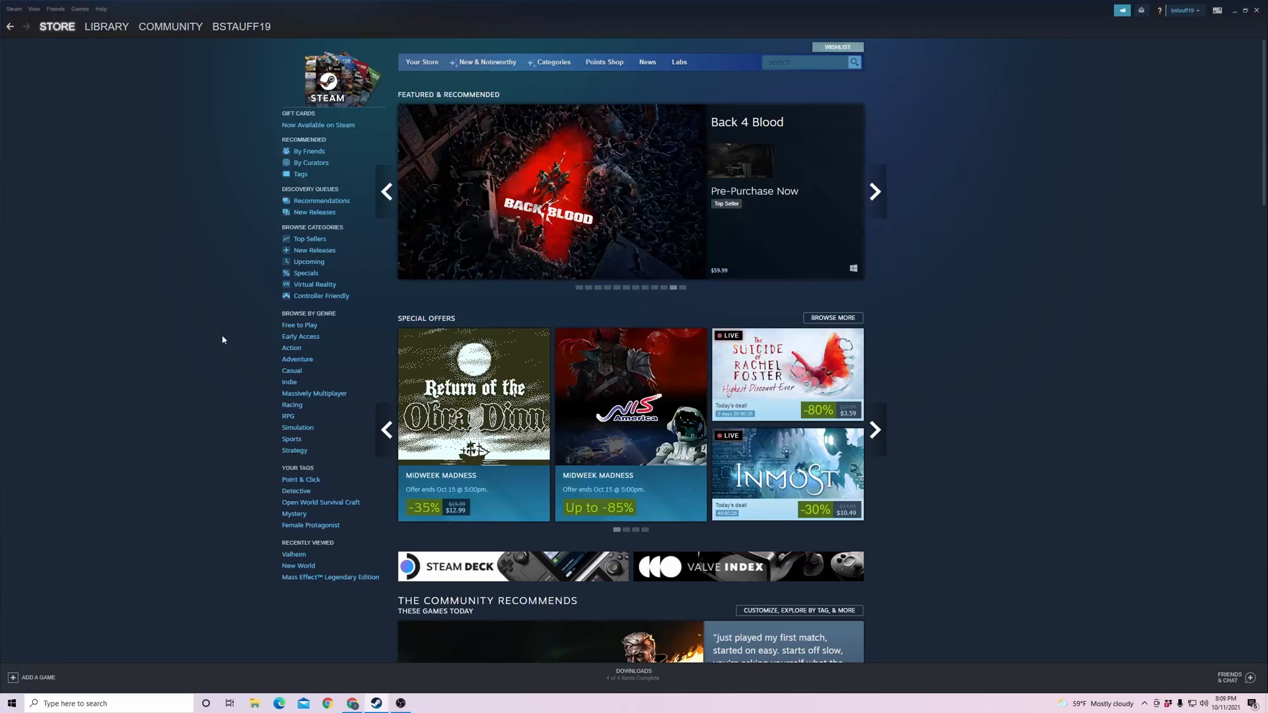
left_click(873, 191)
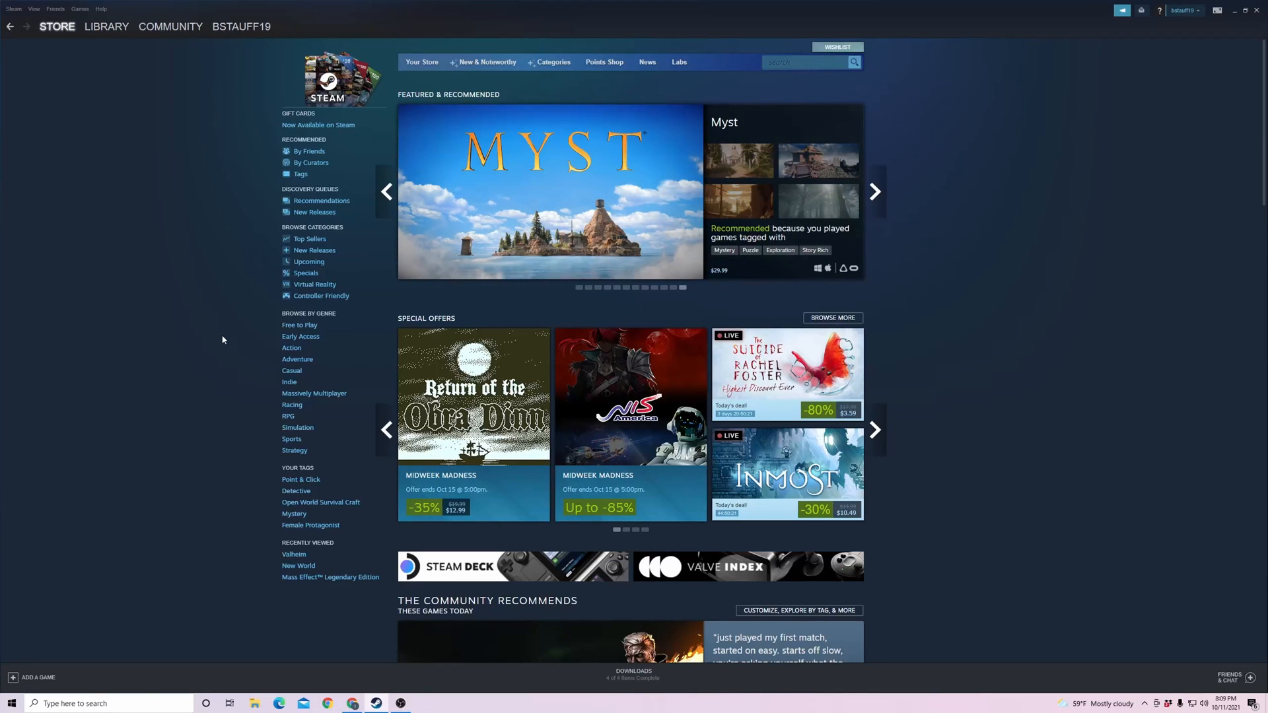
left_click(874, 192)
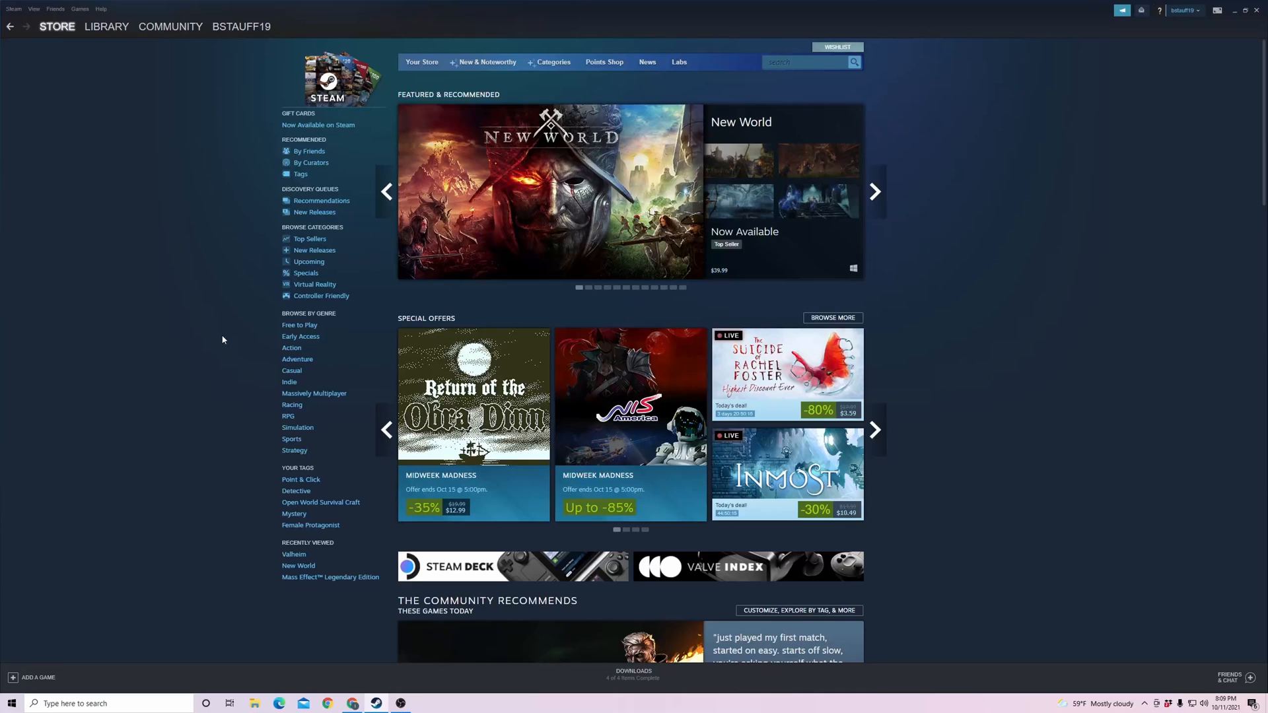
left_click(873, 191)
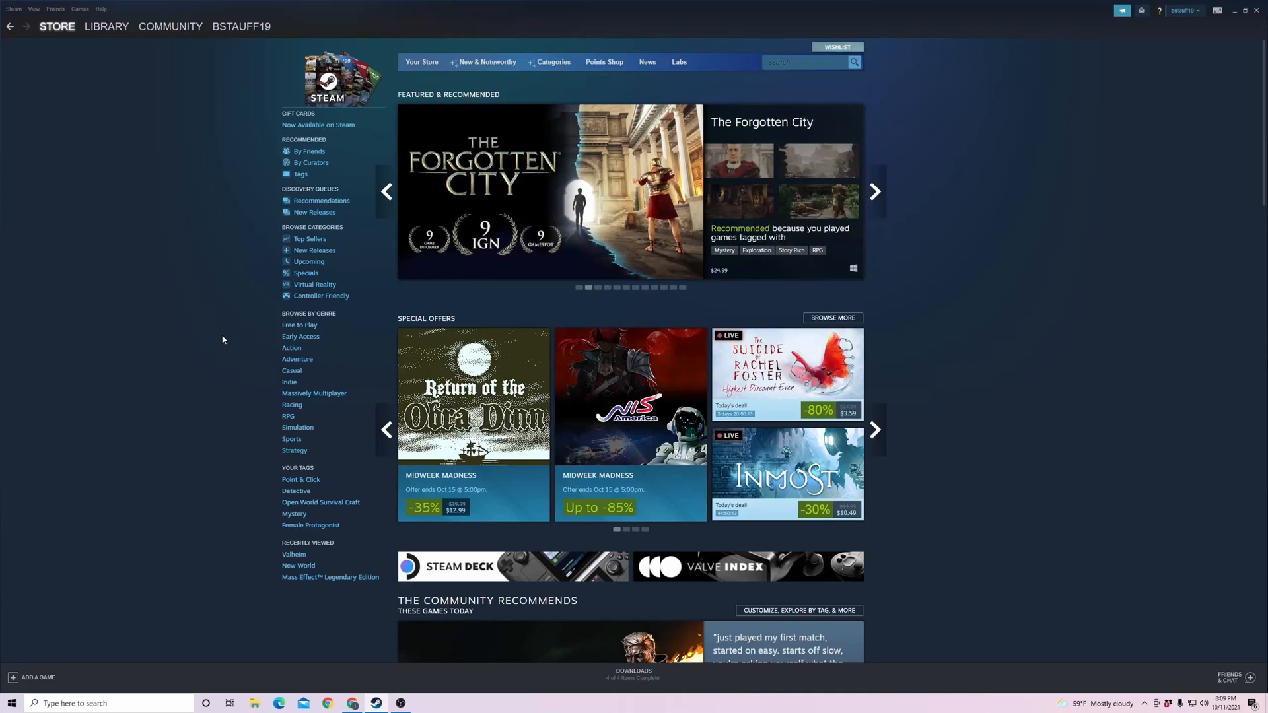
left_click(873, 192)
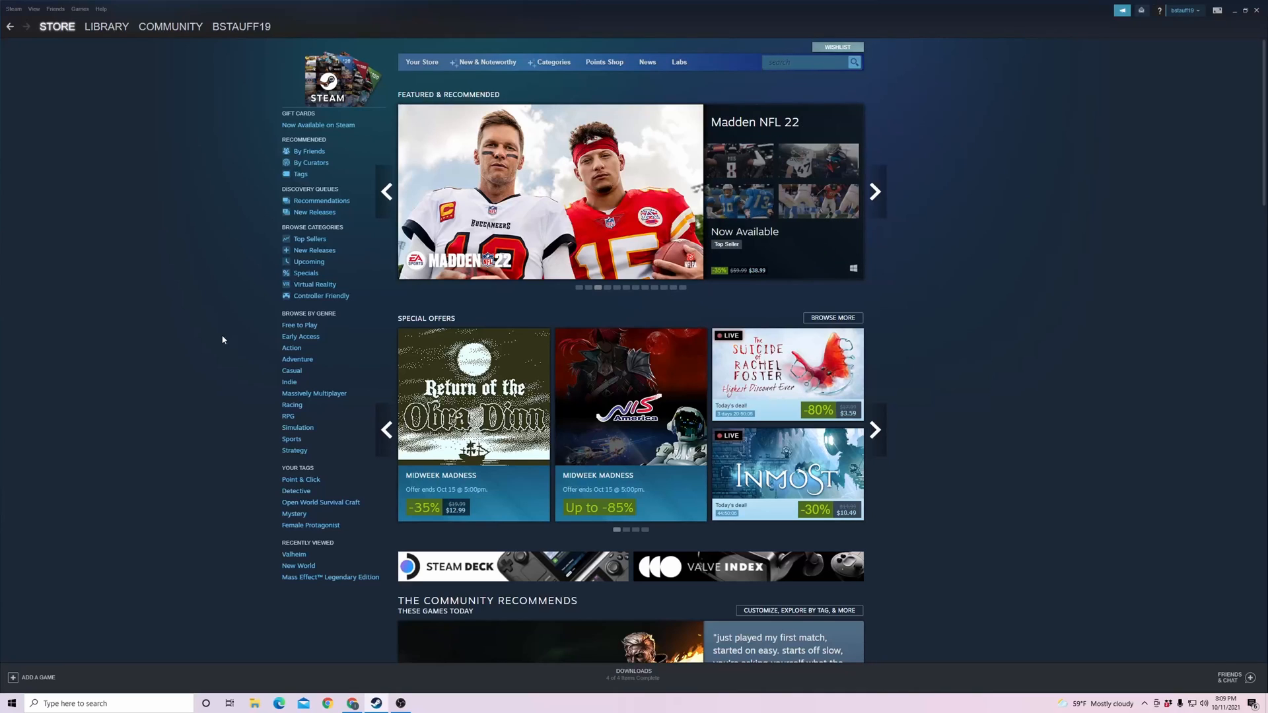
left_click(873, 192)
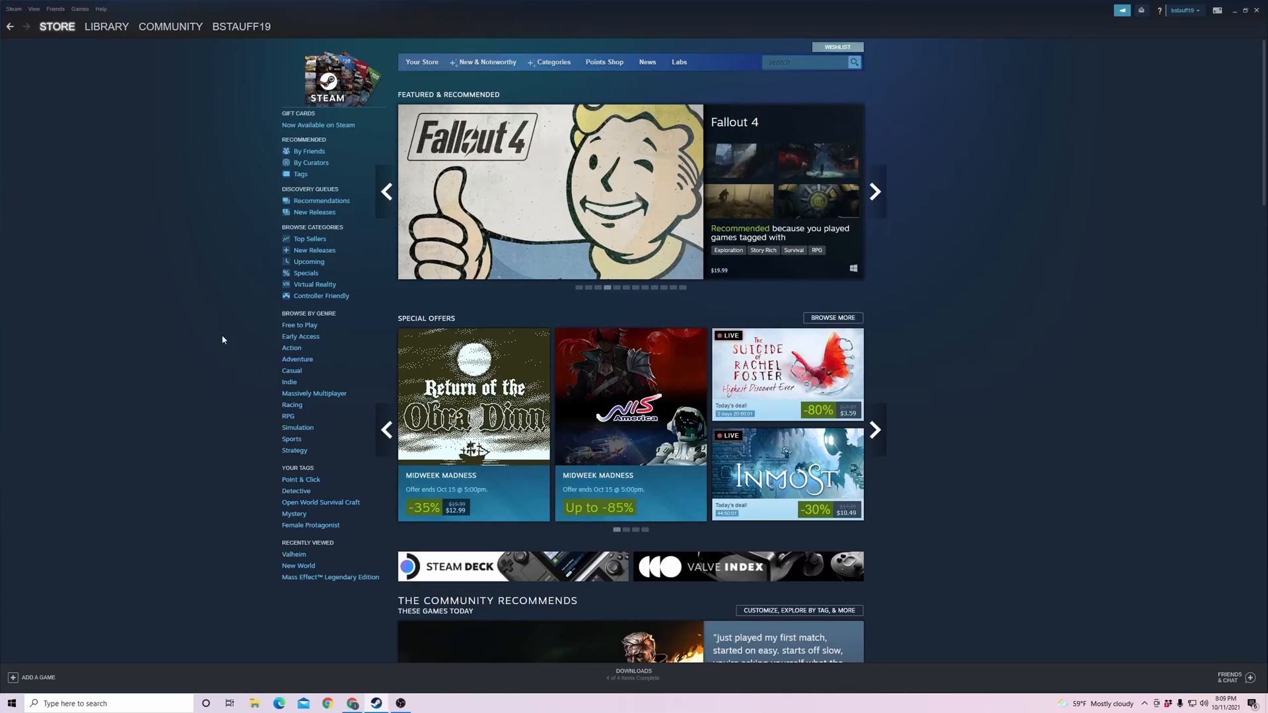
left_click(873, 192)
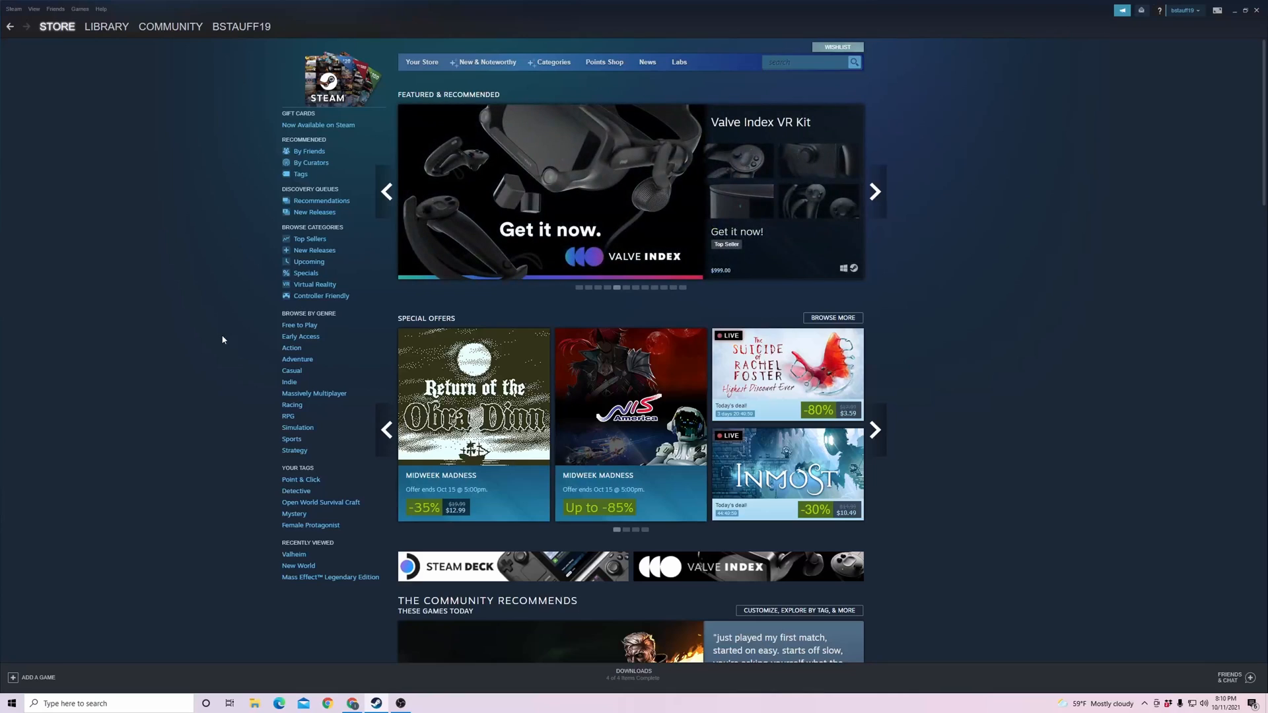